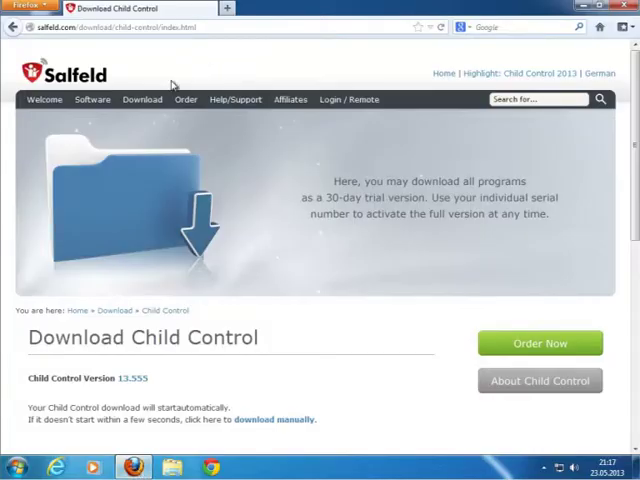
Download the Child Control trial installer from Salfeld's download page and launch it.
left_click(142, 99)
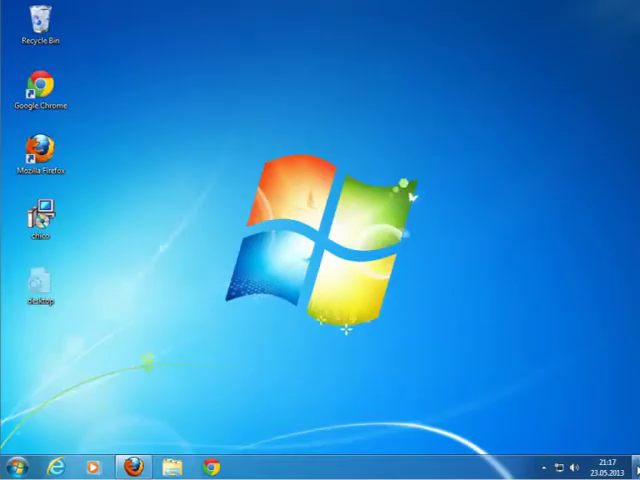
mouse_move(175, 250)
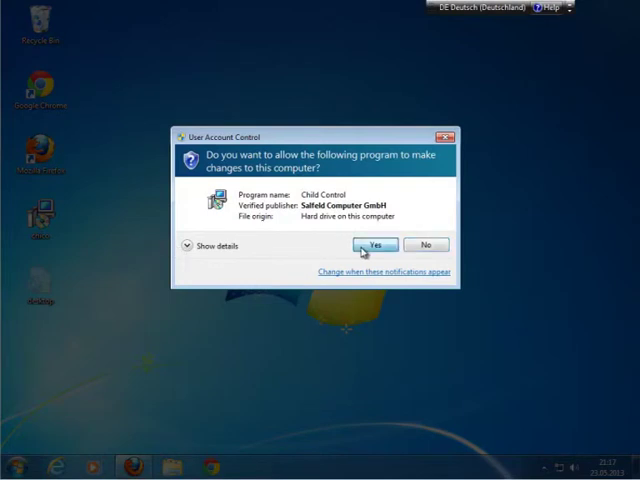
Approve the UAC prompt, accept the license, and install Child Control to the default folder.
left_click(373, 244)
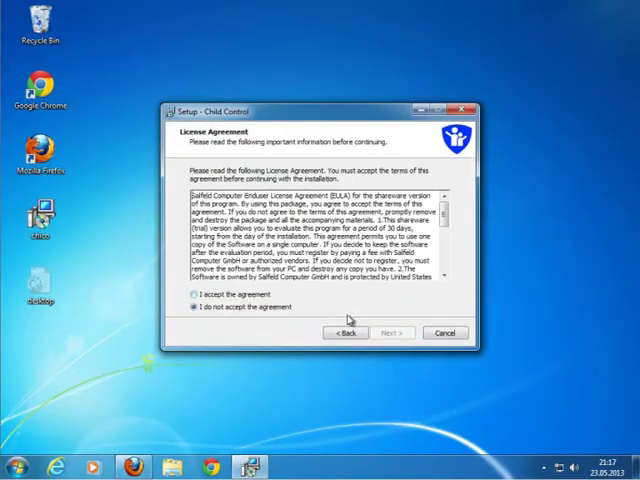
left_click(392, 332)
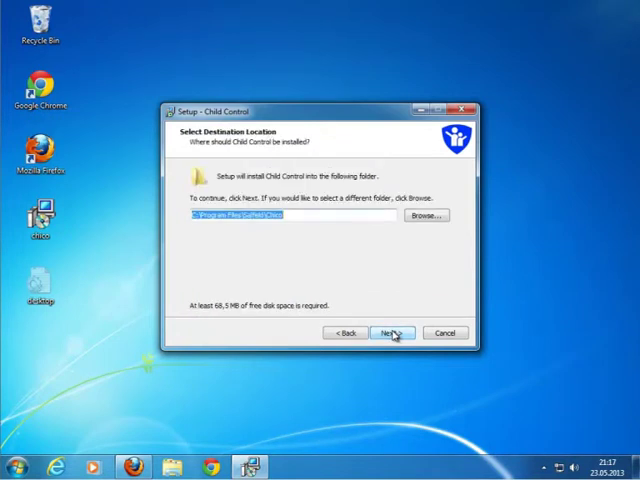
left_click(391, 332)
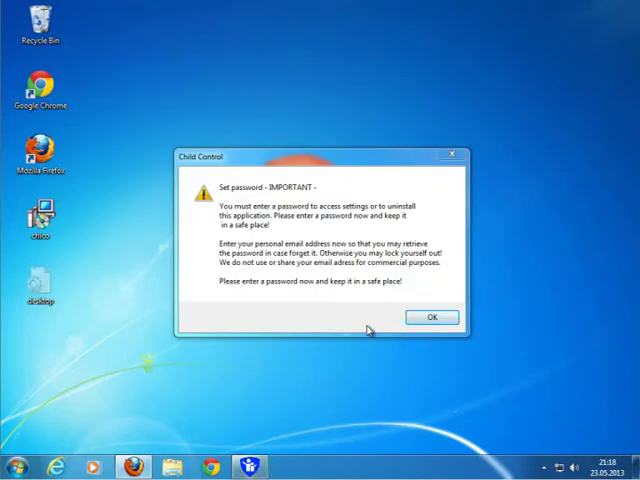
Save a protection password and e-mail address, then dismiss the success confirmation.
left_click(432, 317)
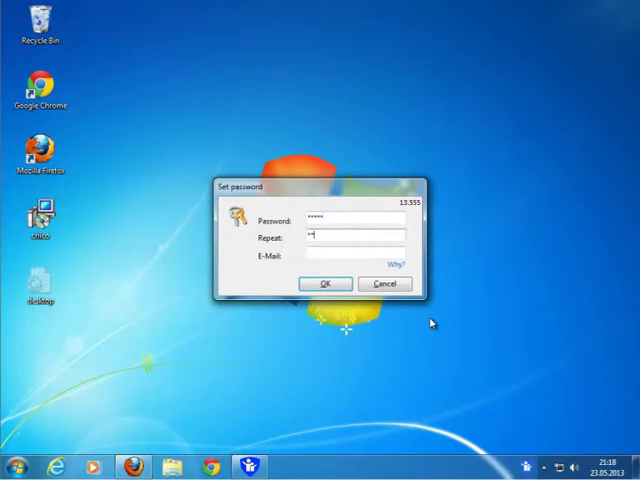
type("your@email.com")
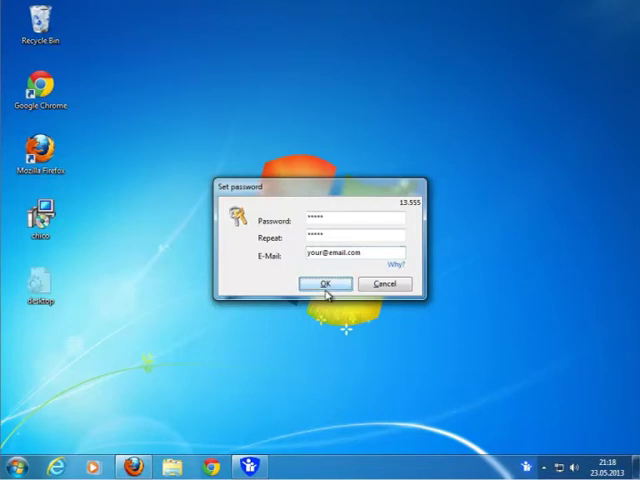
left_click(324, 284)
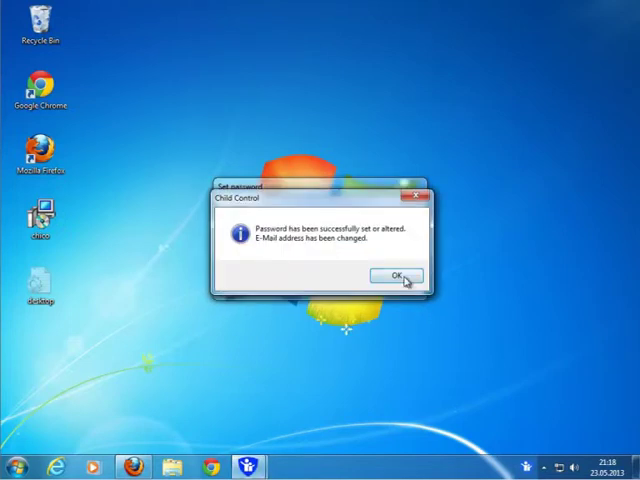
left_click(393, 275)
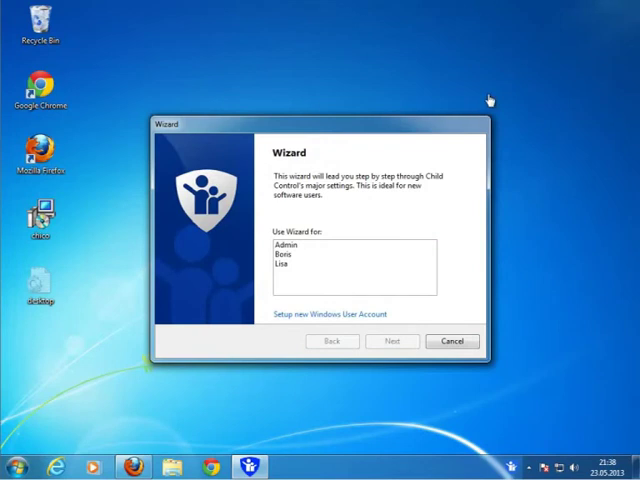
Run the wizard for Lisa: default time limits, no blocked times or internet filter, e-mail reports on.
left_click(290, 265)
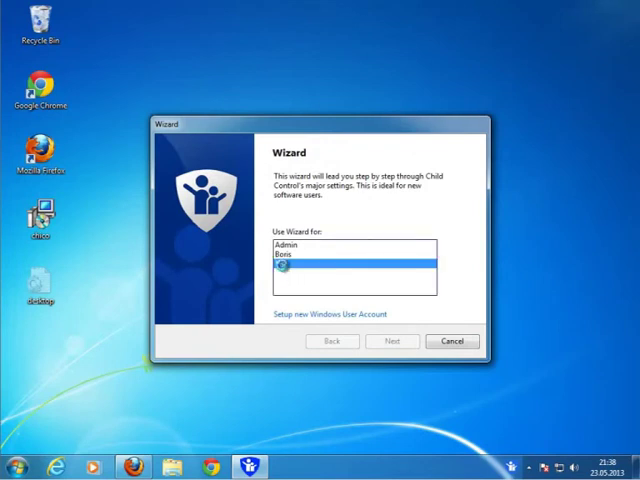
left_click(392, 341)
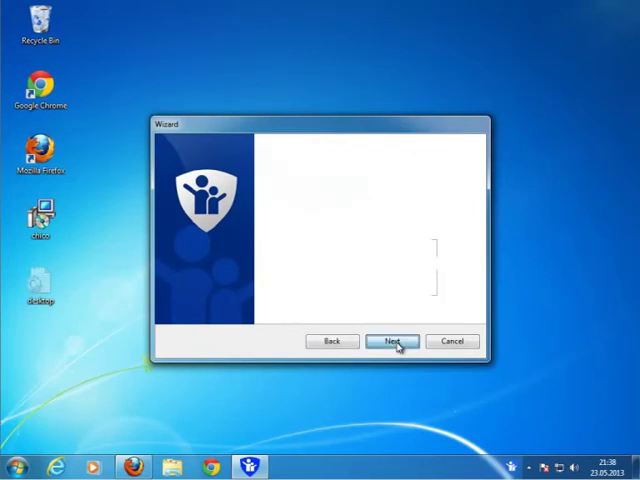
left_click(393, 341)
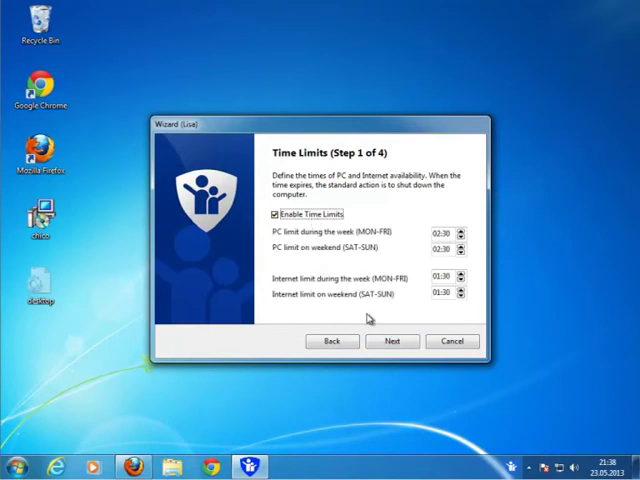
left_click(391, 341)
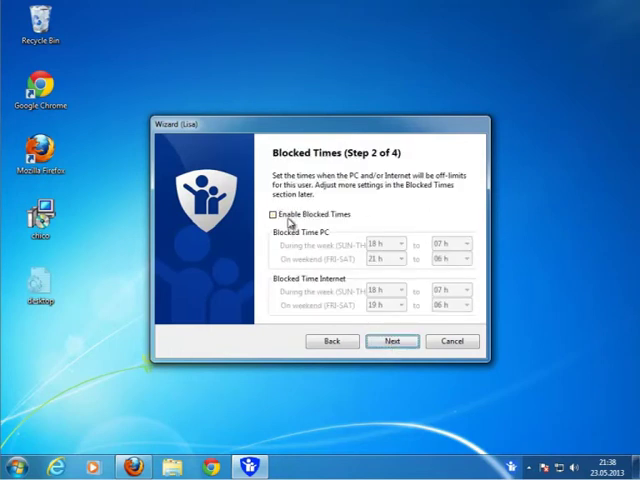
left_click(391, 341)
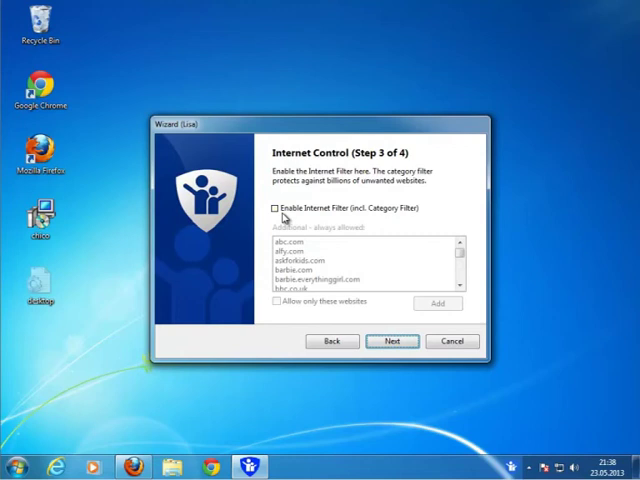
left_click(391, 341)
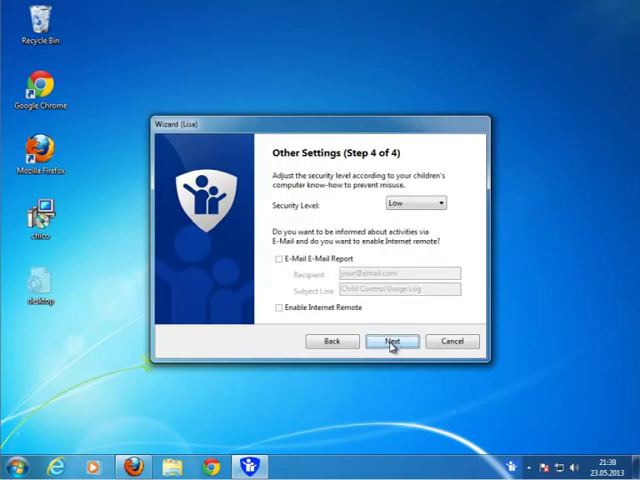
left_click(279, 258)
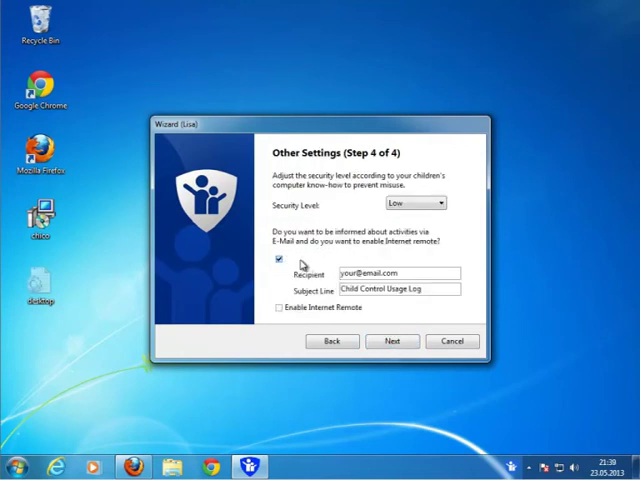
left_click(391, 341)
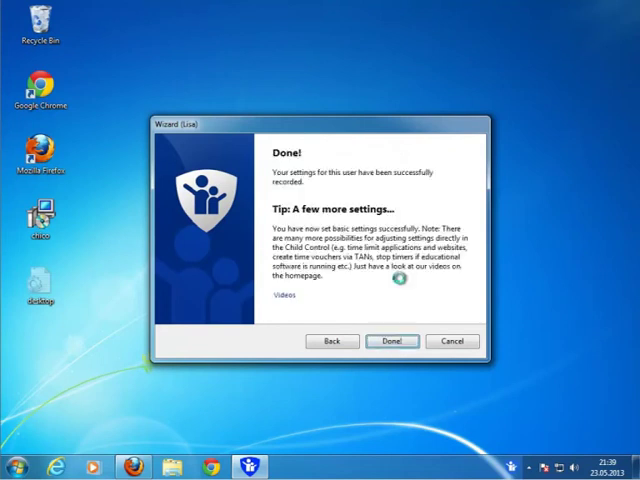